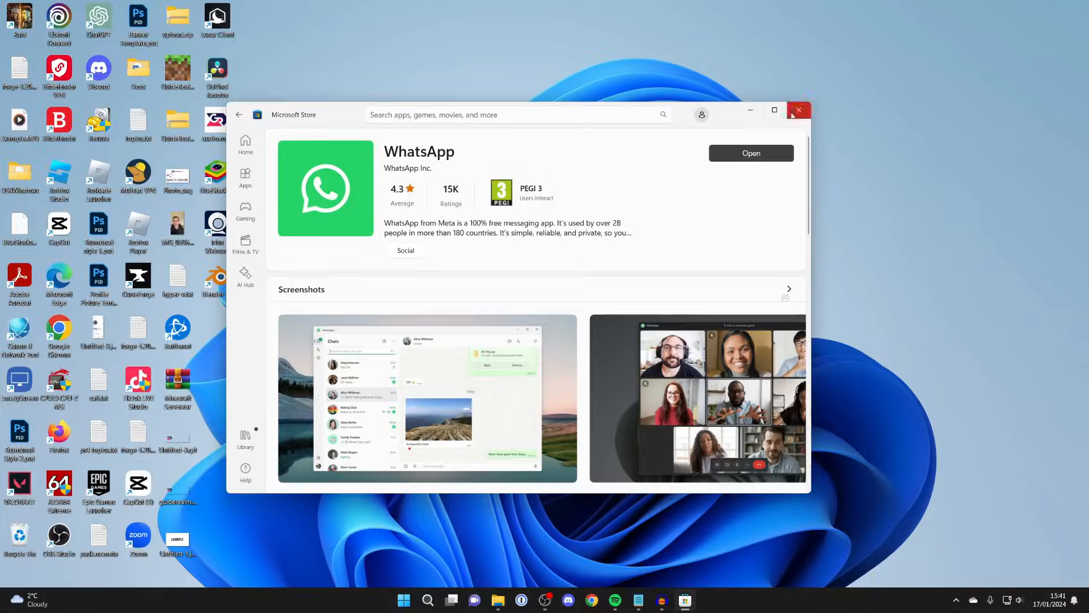
Close the Microsoft Store window showing the WhatsApp page.
{"action": "left_click", "coordinate": [798, 109]}
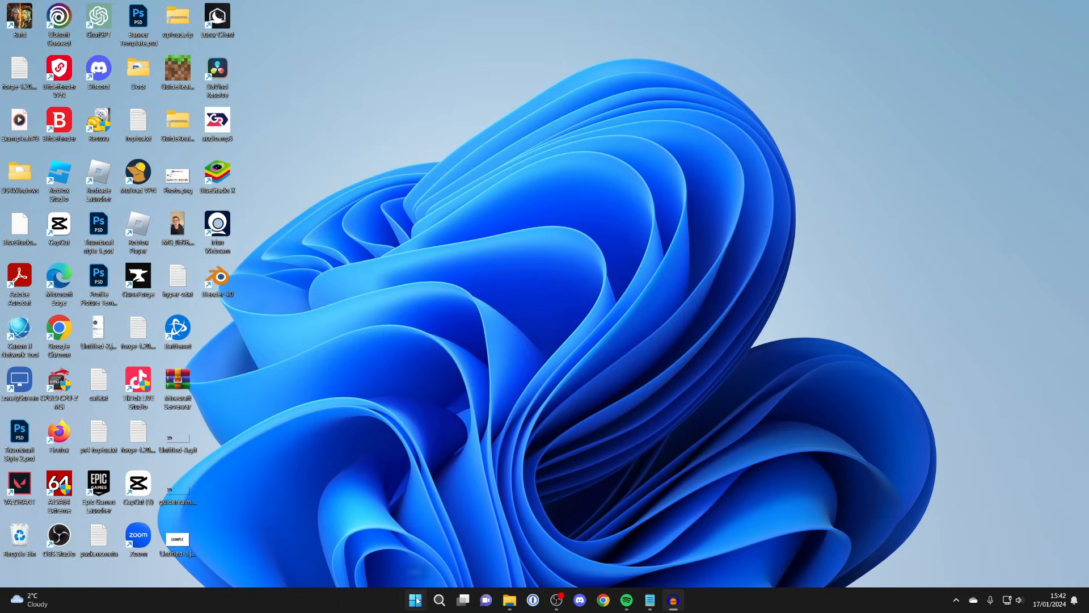
Launch Settings from Start and go to Apps > Installed apps.
{"action": "left_click", "coordinate": [415, 599]}
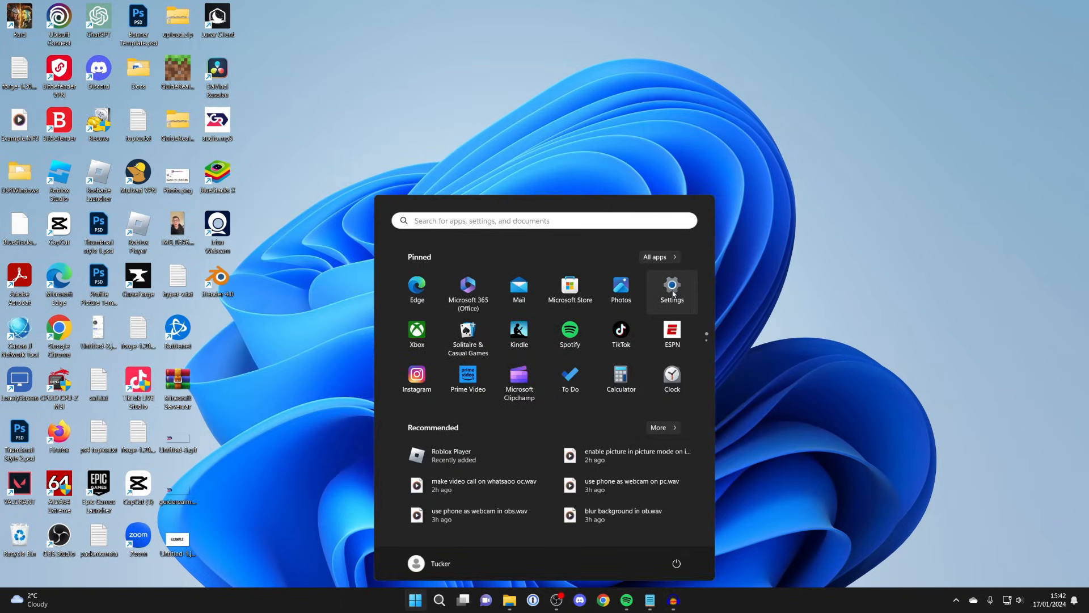
{"action": "left_click", "coordinate": [671, 290]}
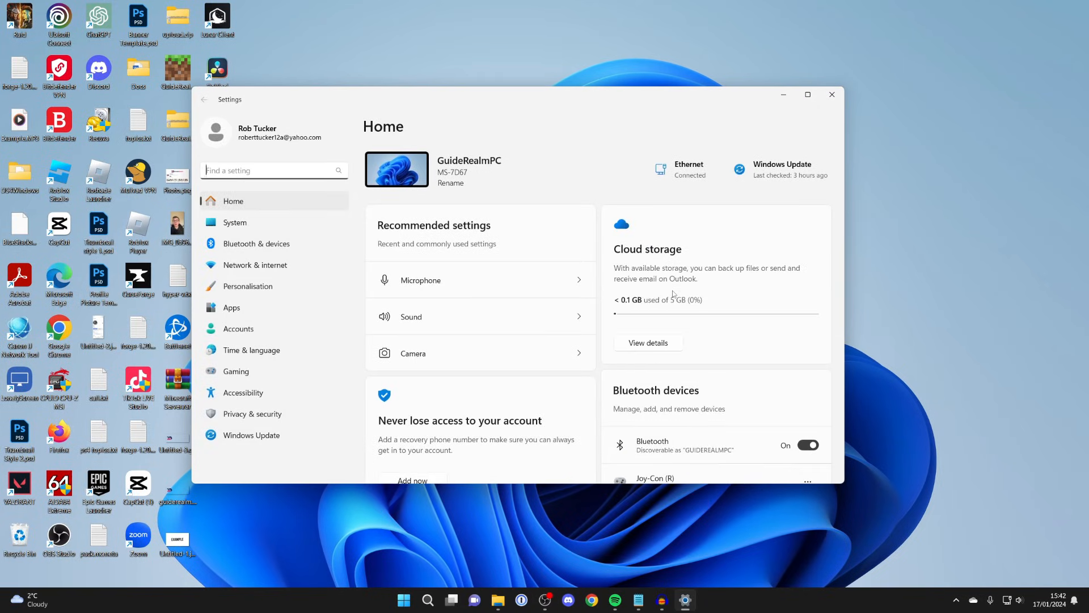
{"action": "left_click", "coordinate": [231, 307]}
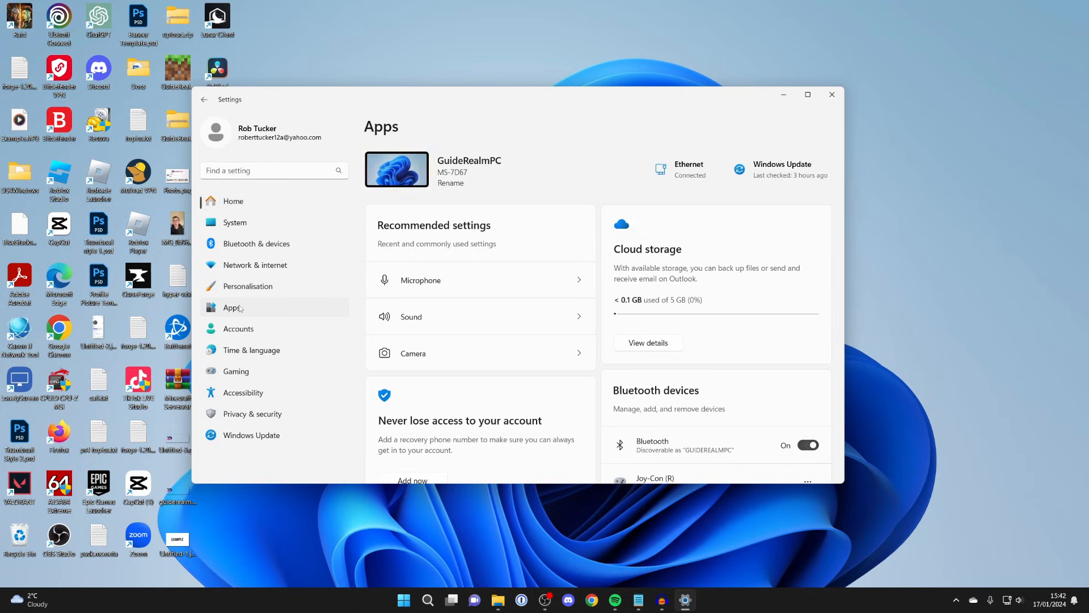
{"action": "left_click", "coordinate": [232, 307]}
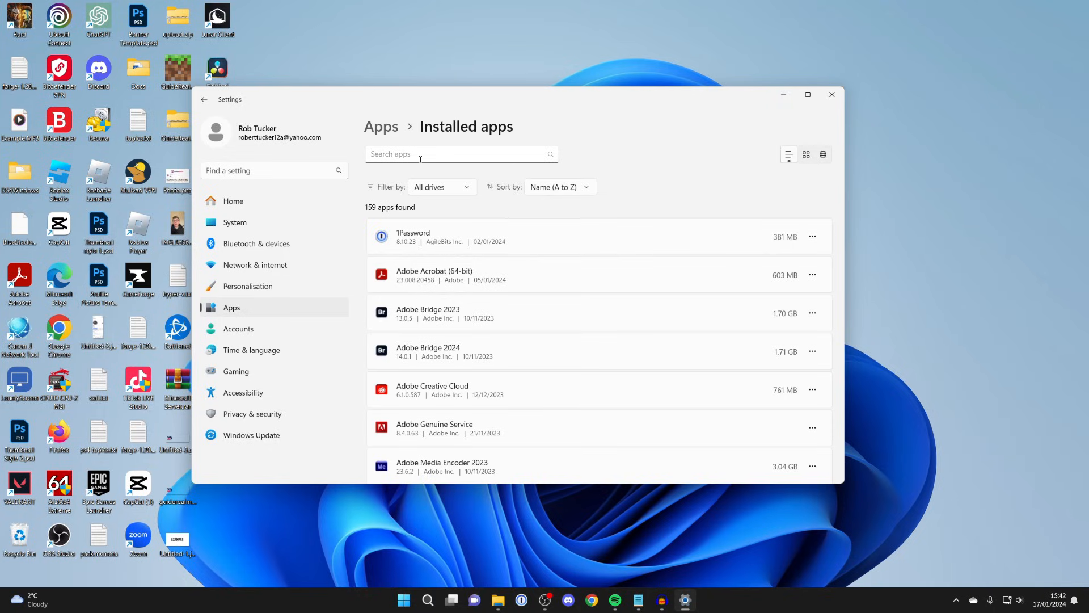
Search the installed apps for 'whatsapp' to show the single WhatsApp result.
{"action": "type", "text": "whatsa"}
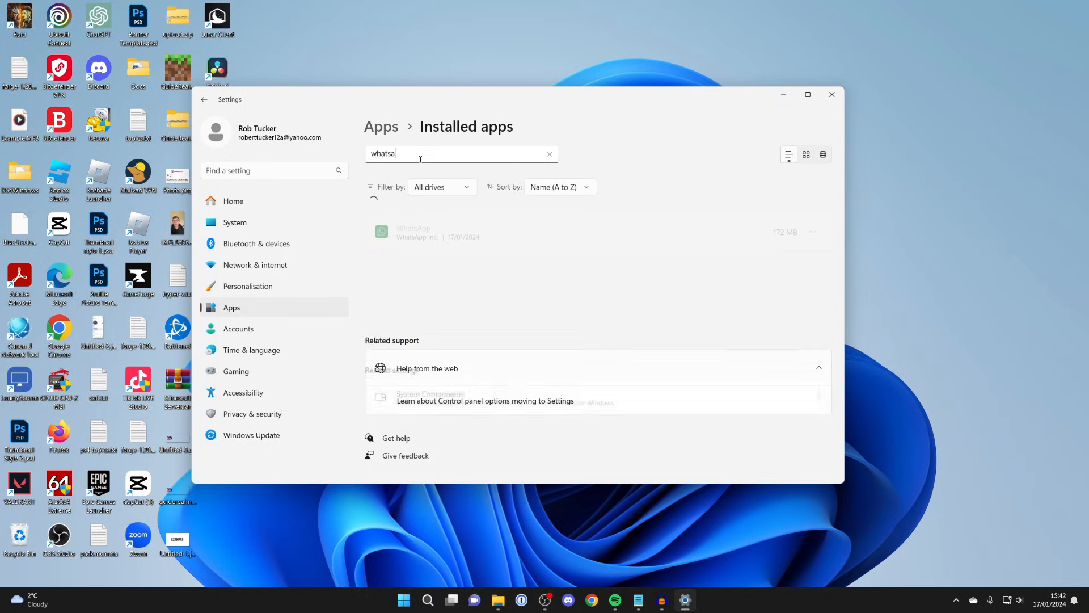
{"action": "type", "text": "pp"}
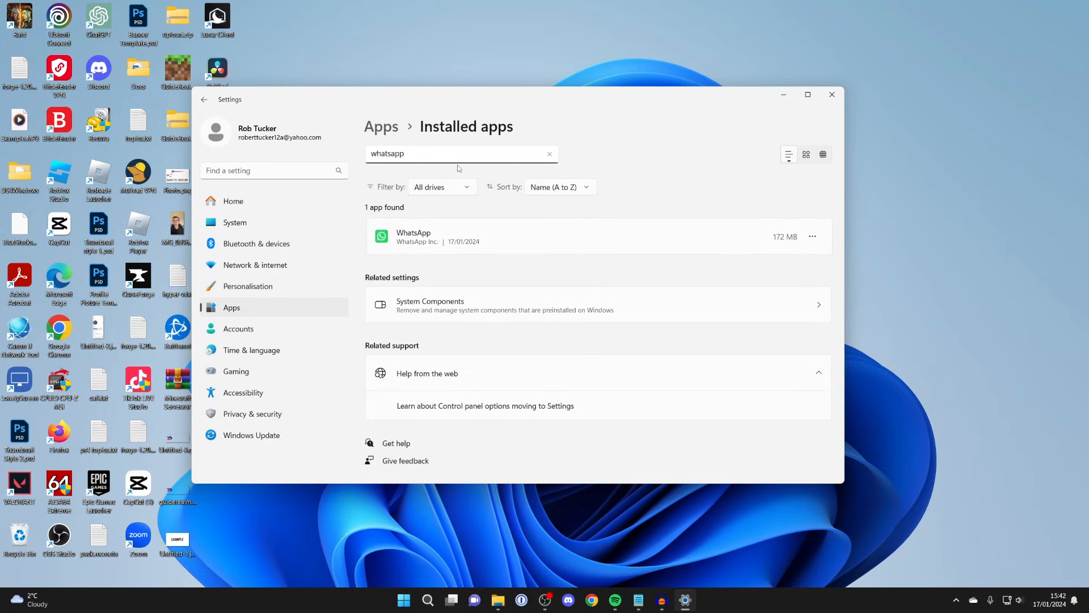
{"action": "mouse_move", "coordinate": [594, 242]}
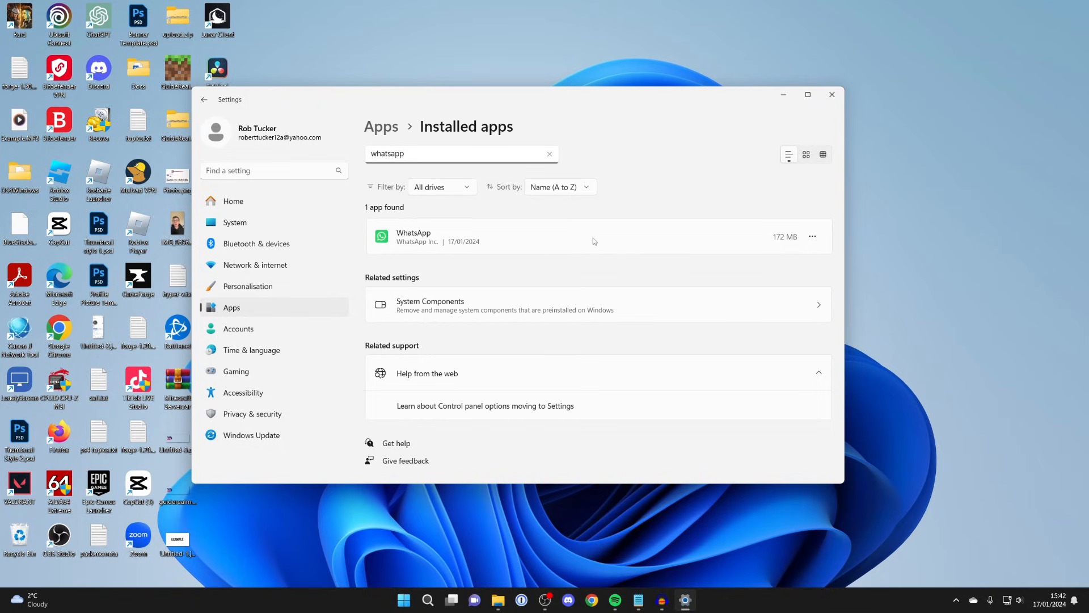
Uninstall WhatsApp, close Settings, and search Windows for 'whatsapp'.
{"action": "left_click", "coordinate": [812, 236]}
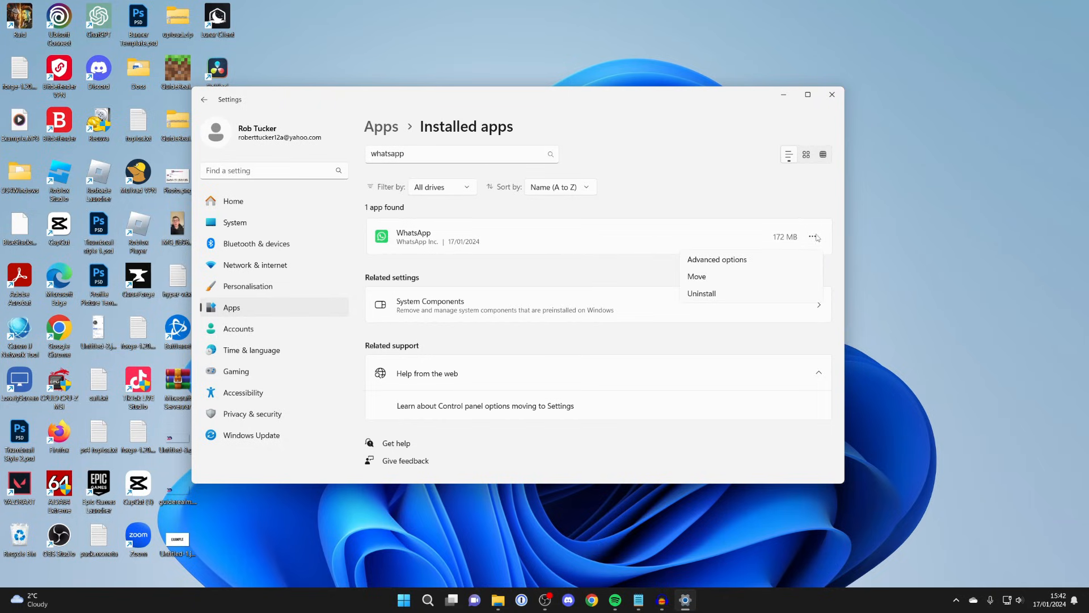
{"action": "left_click", "coordinate": [701, 294]}
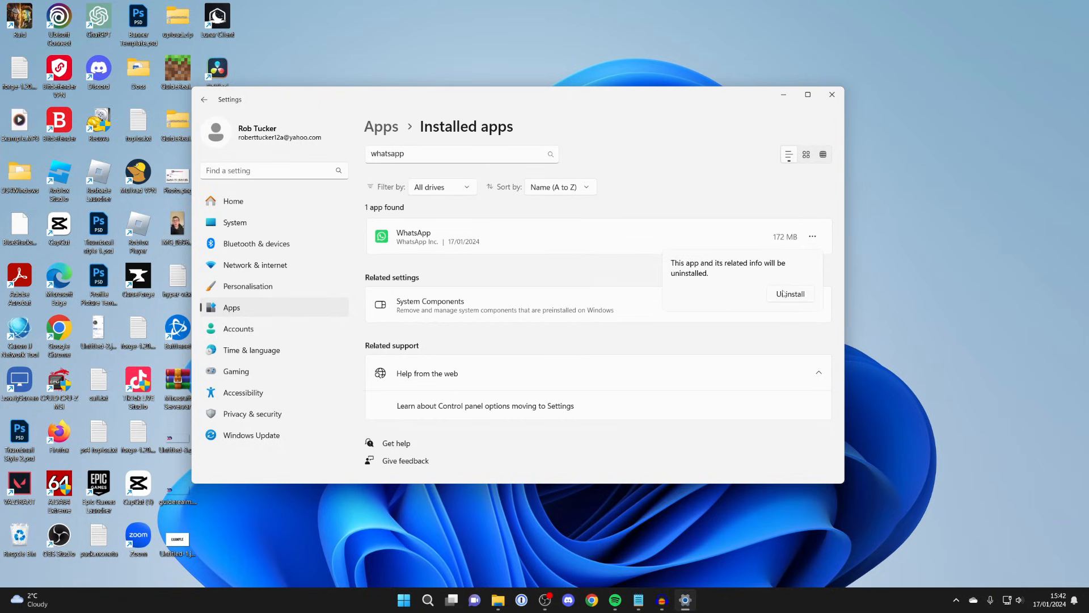
{"action": "left_click", "coordinate": [789, 294]}
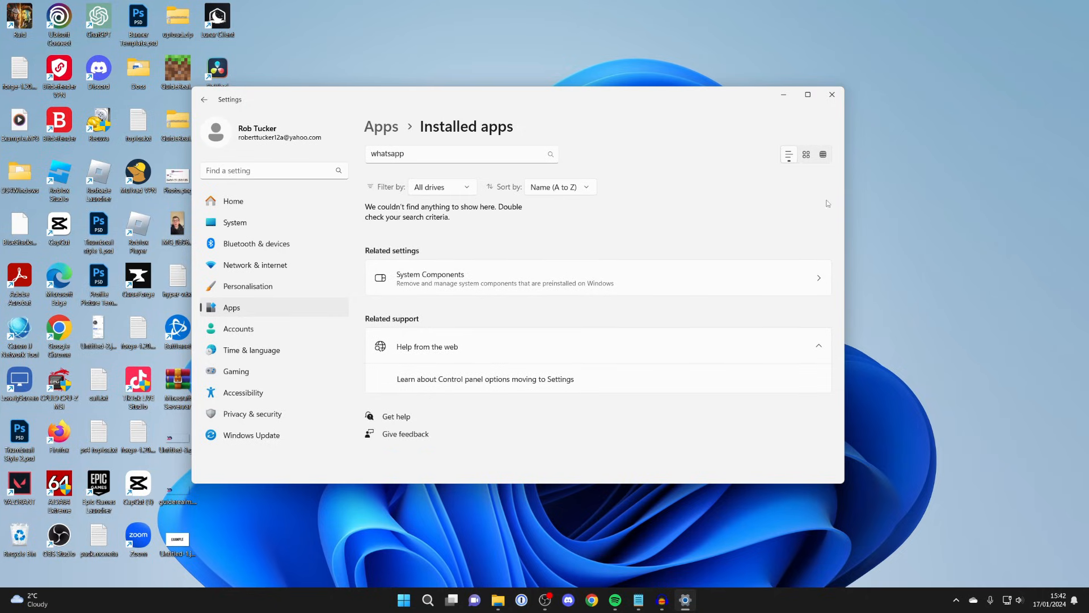
{"action": "left_click", "coordinate": [830, 95]}
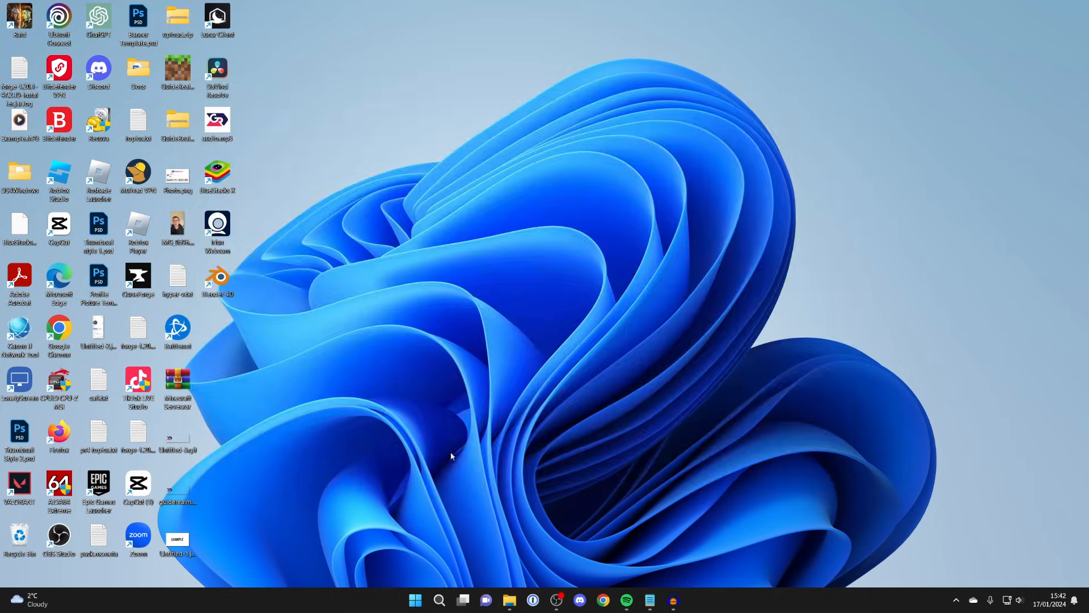
{"action": "type", "text": "whatsapp"}
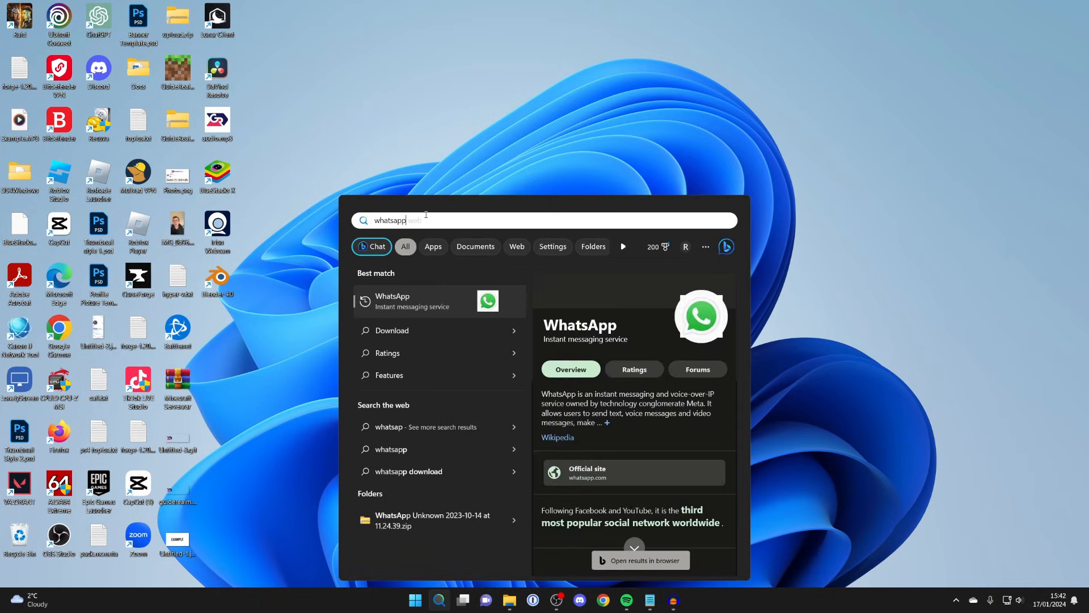